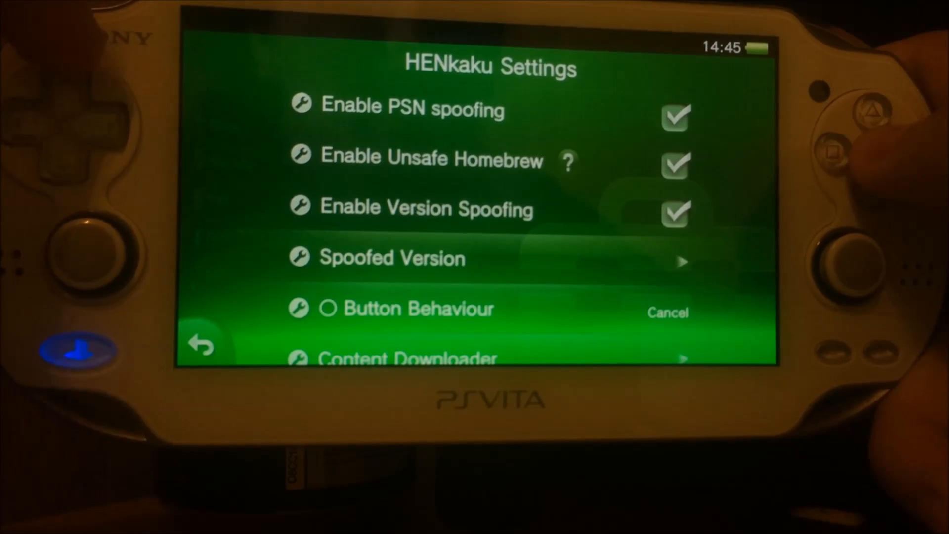
# Step: Set the Spoofed Version to 3.65 via the keypad and confirm
pyautogui.click(391, 258)
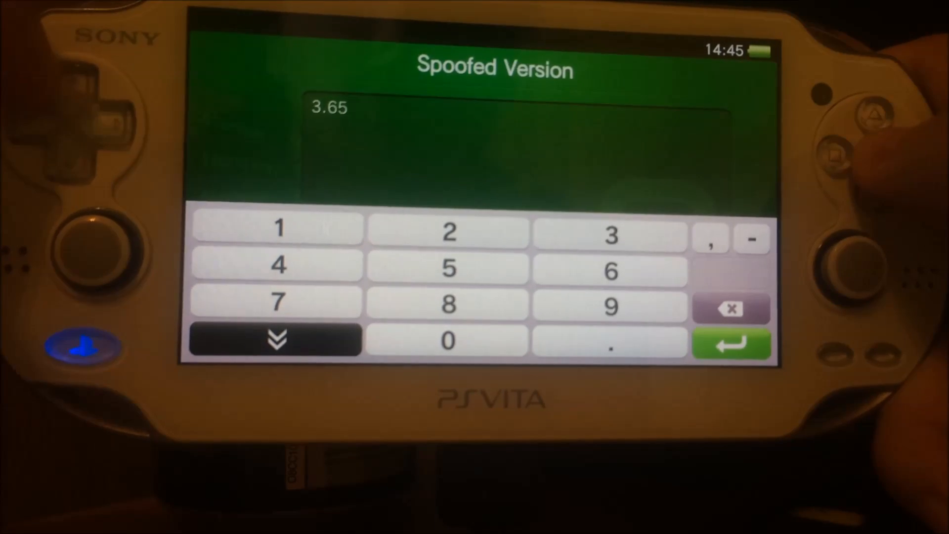
pyautogui.click(732, 343)
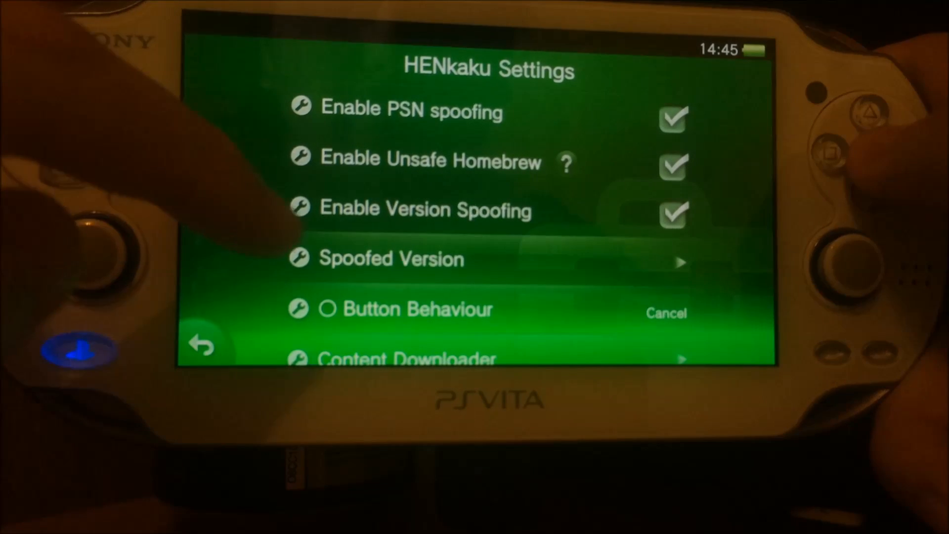
# Step: Navigate to System > System Information to verify system software reads 3.65
pyautogui.scroll(-3)
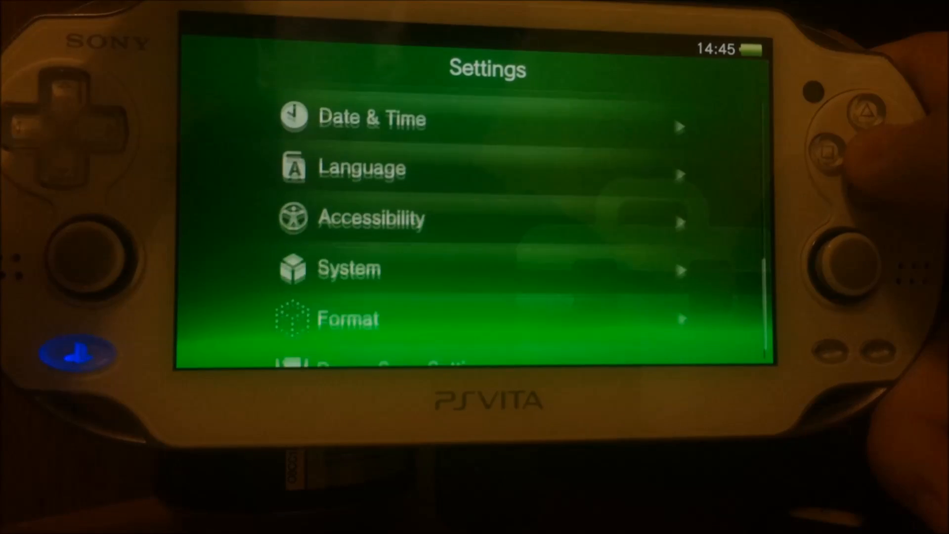
pyautogui.scroll(-3)
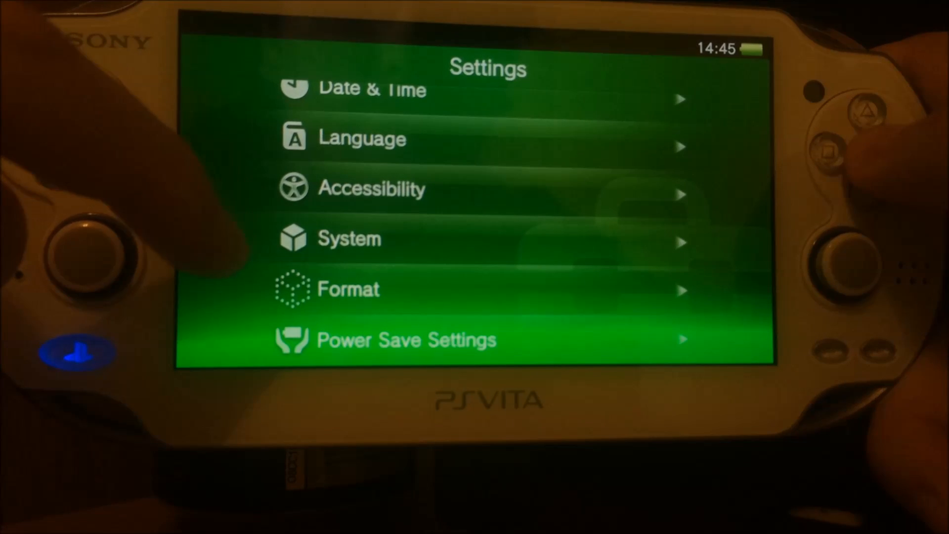
pyautogui.click(349, 239)
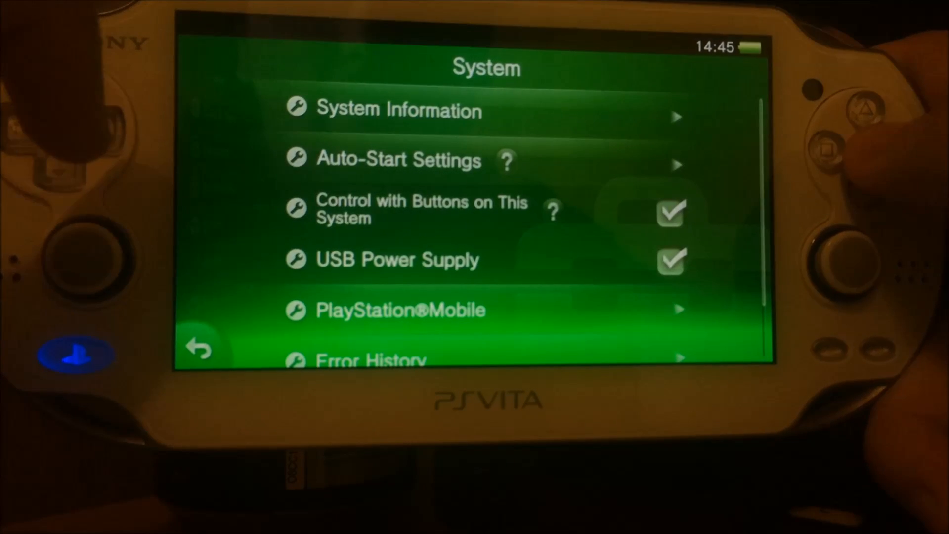
pyautogui.click(400, 110)
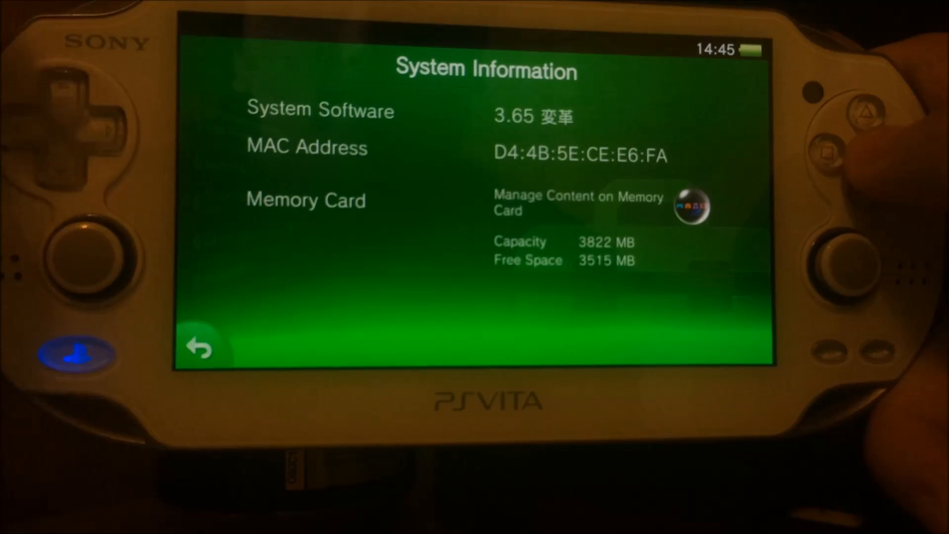